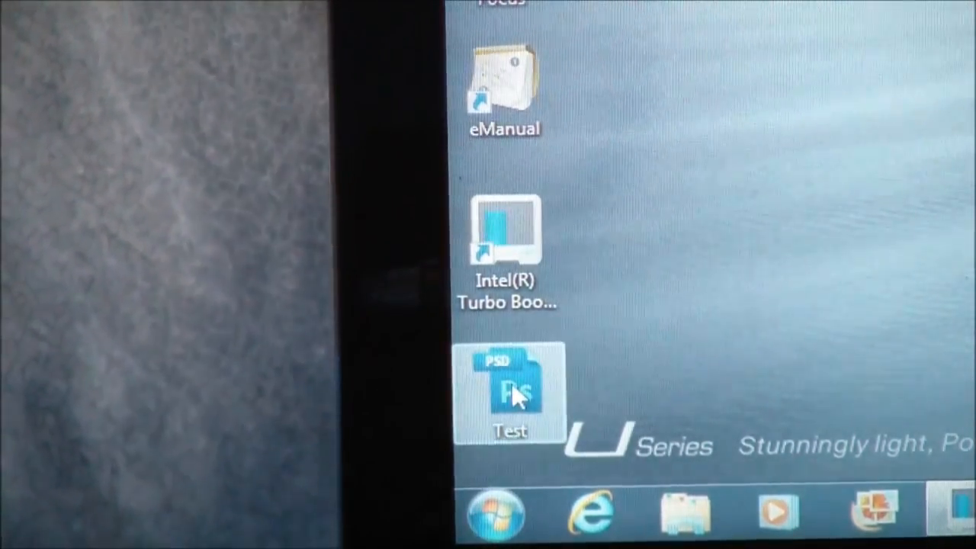
Show the Test PSD file's Properties from the desktop, revealing its 278 MB size on disk.
right_click(510, 394)
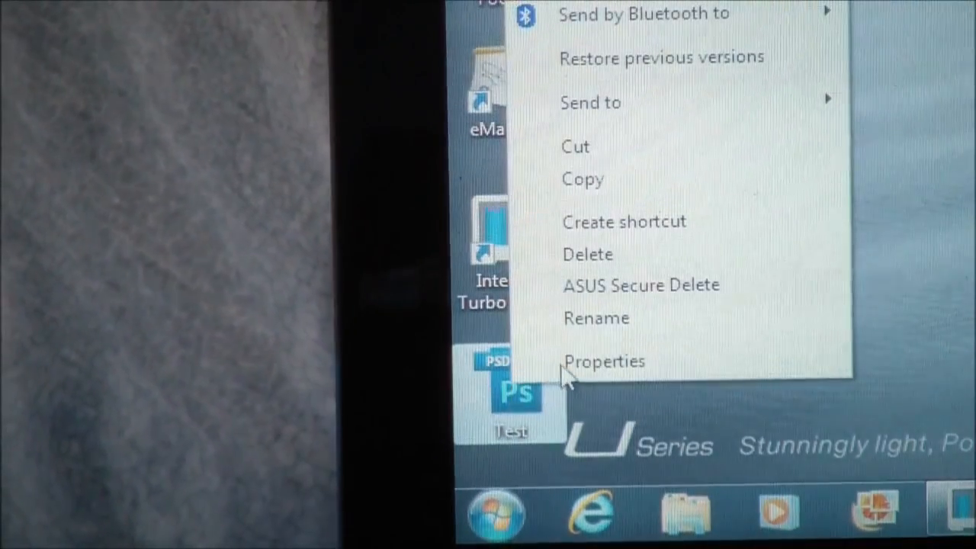
left_click(604, 360)
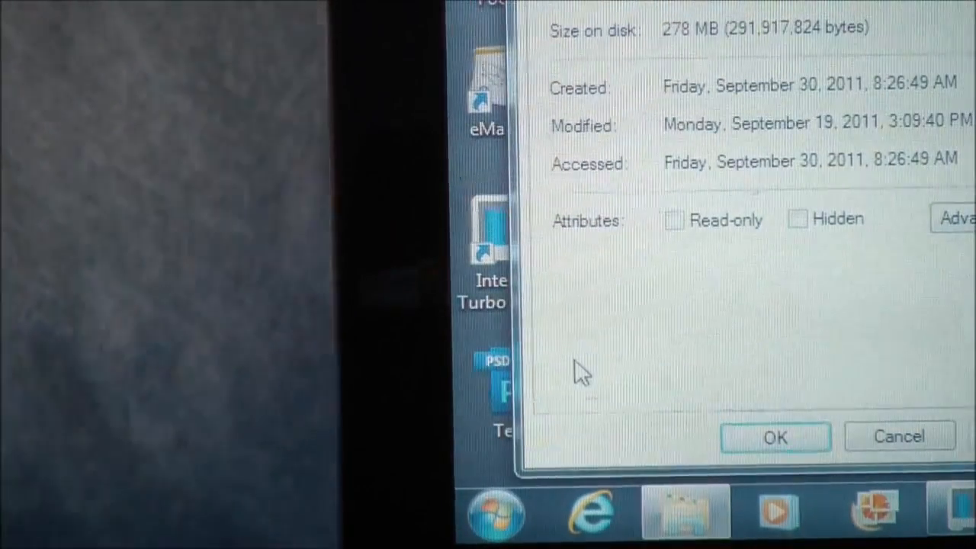